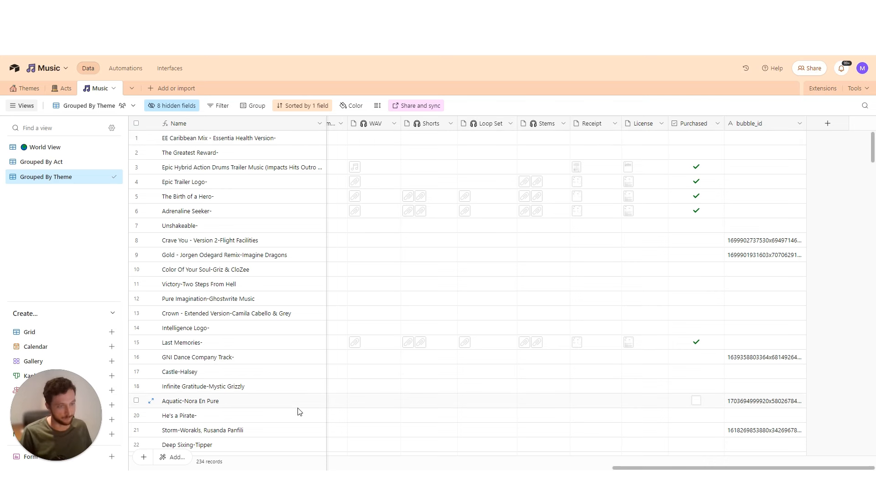
mouse_move(292, 405)
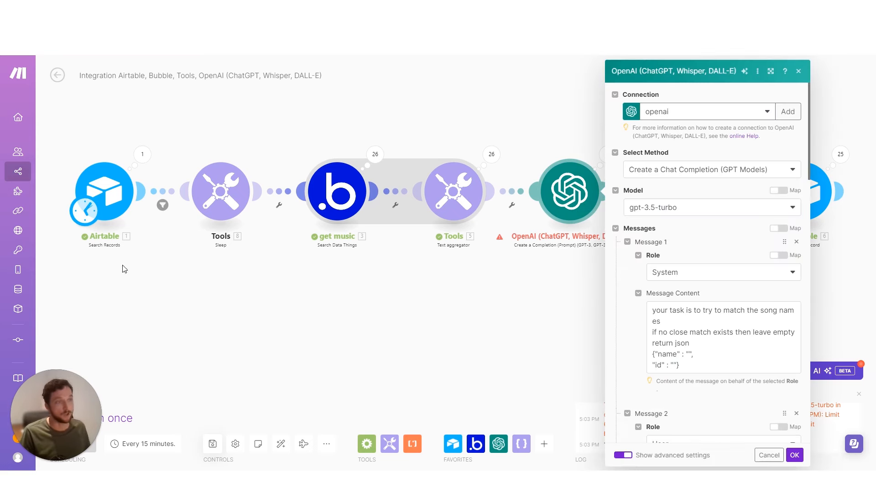
Review the Airtable Search Records module settings, then view the Sleep module's 2-second delay
click(794, 454)
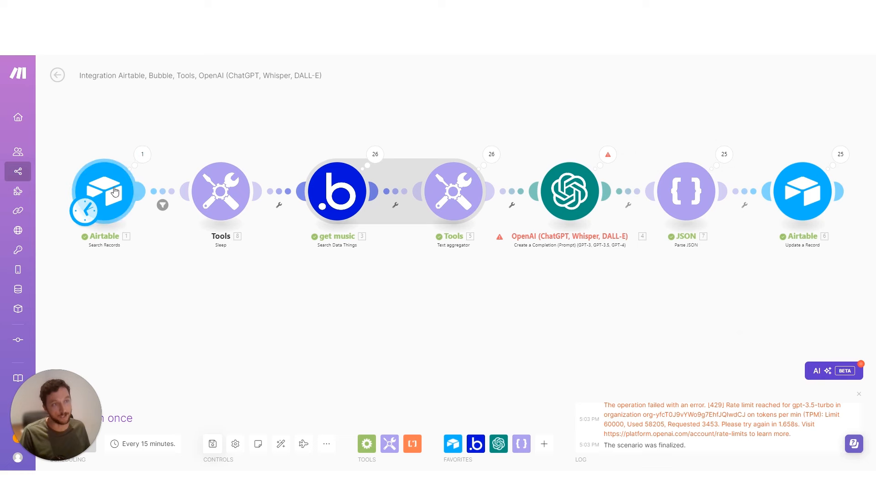
click(108, 192)
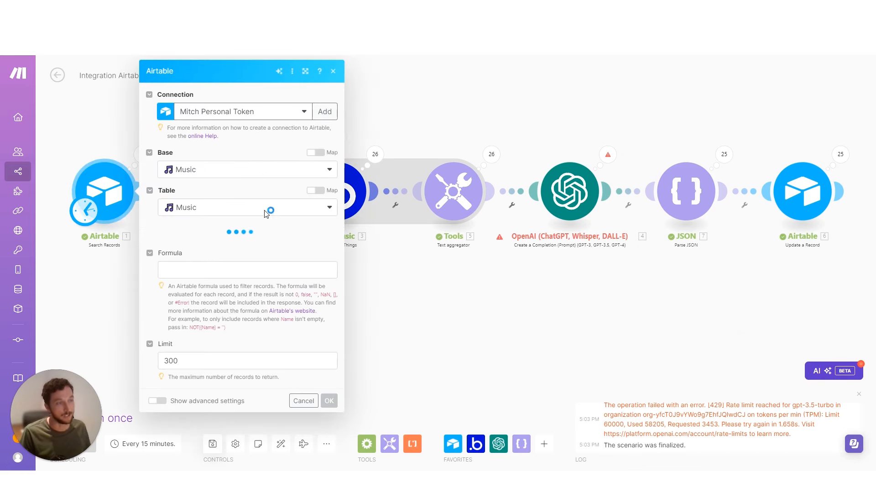
scroll(down, 3)
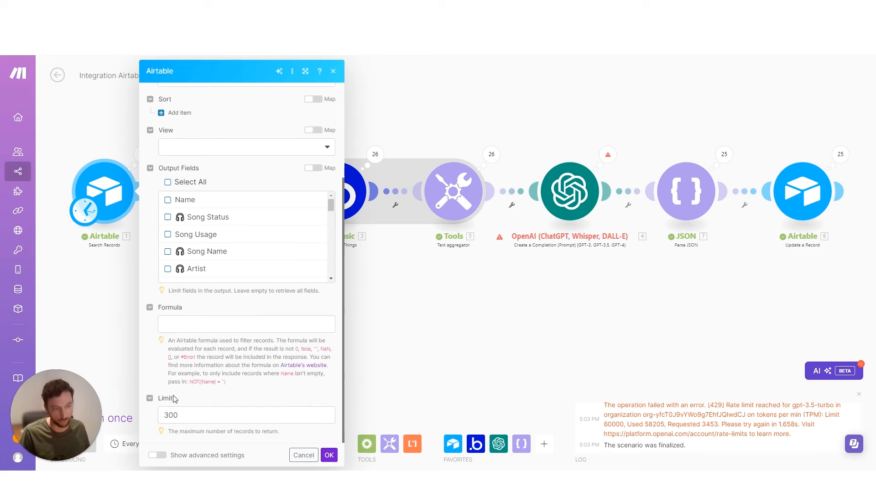
click(328, 454)
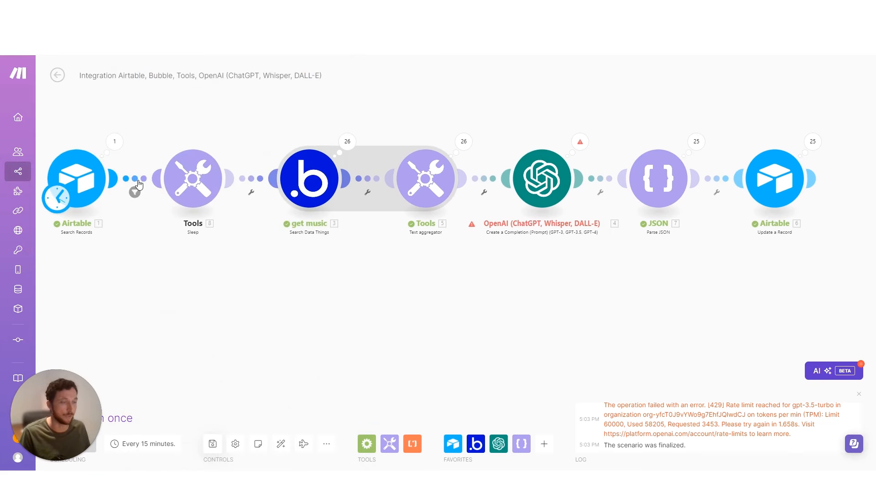
click(135, 192)
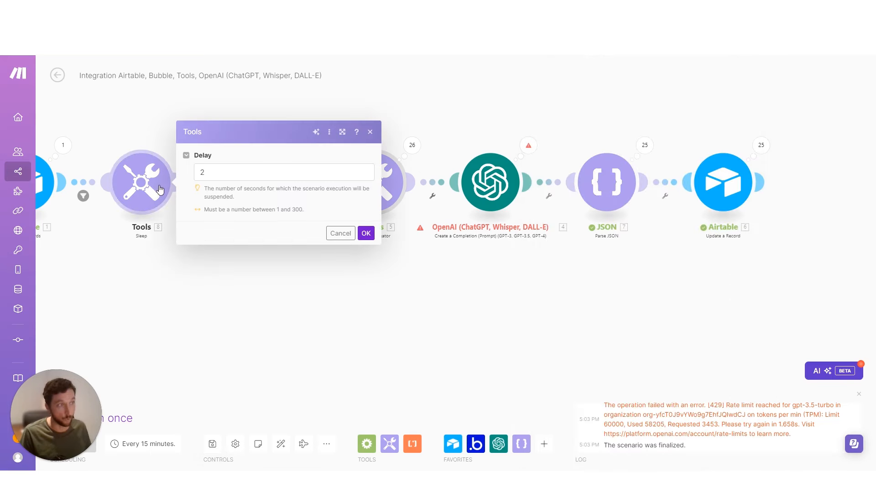
Check the Bubble get music module's last-run results
click(366, 233)
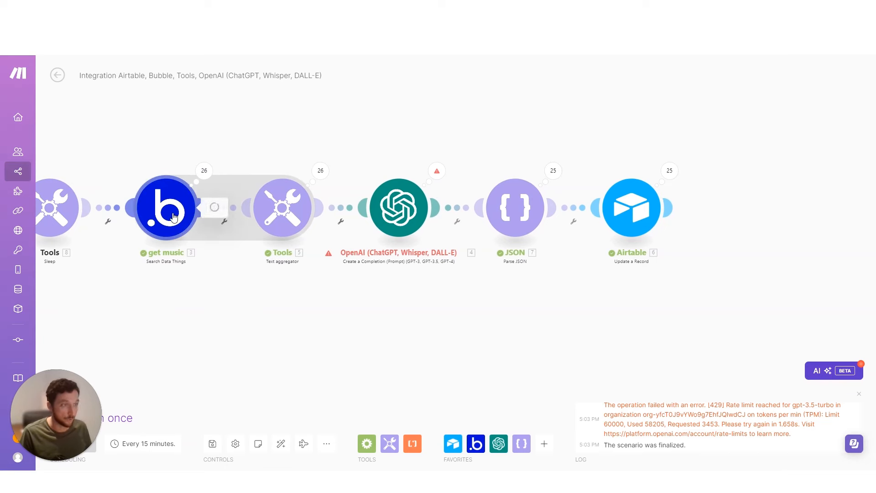
double_click(166, 207)
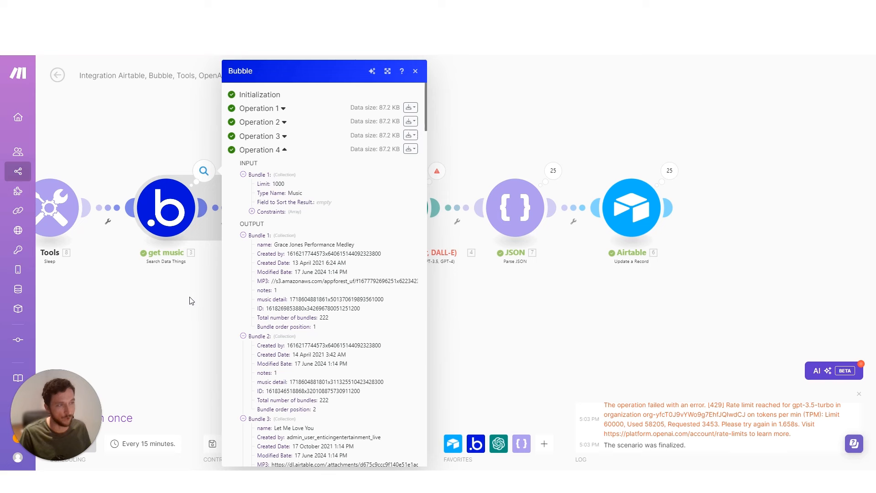
click(414, 71)
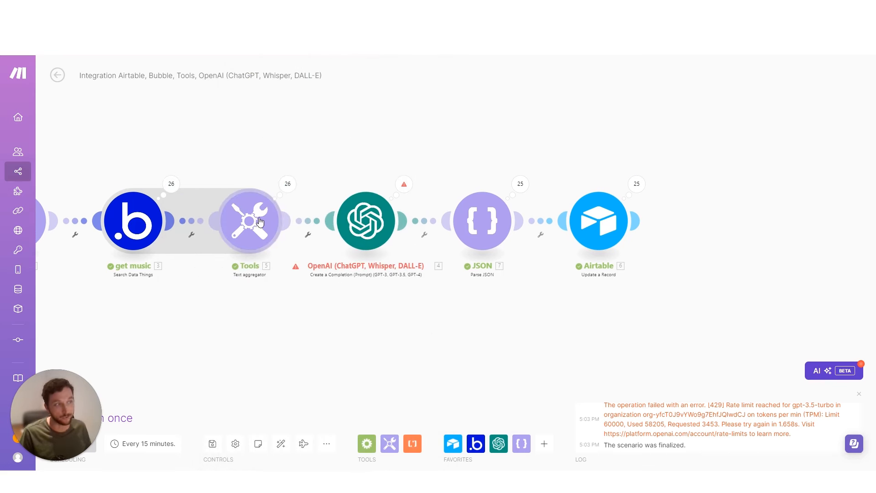
View the Text aggregator's run output and expand Operation 1 of its 26 operations
click(249, 221)
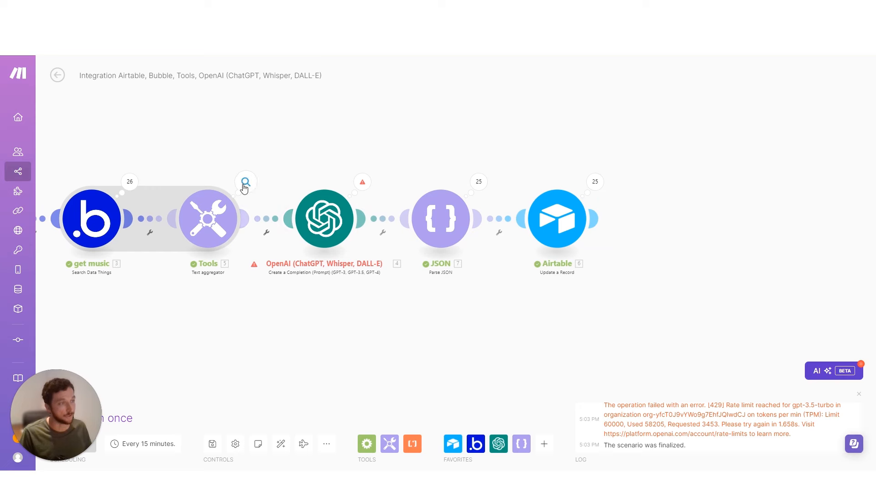
click(246, 182)
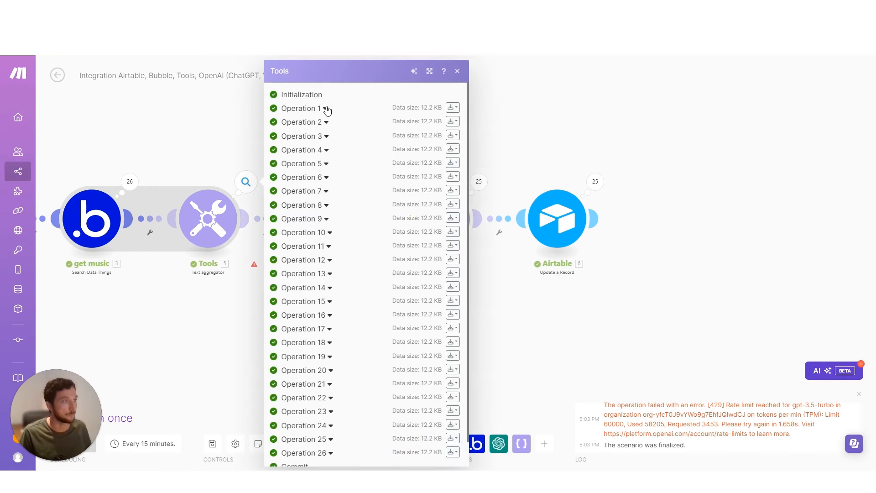
click(325, 107)
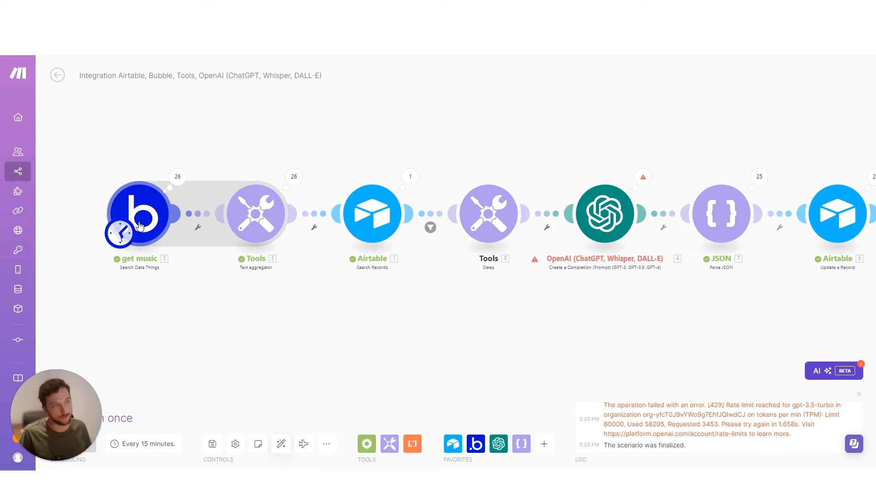
mouse_move(174, 223)
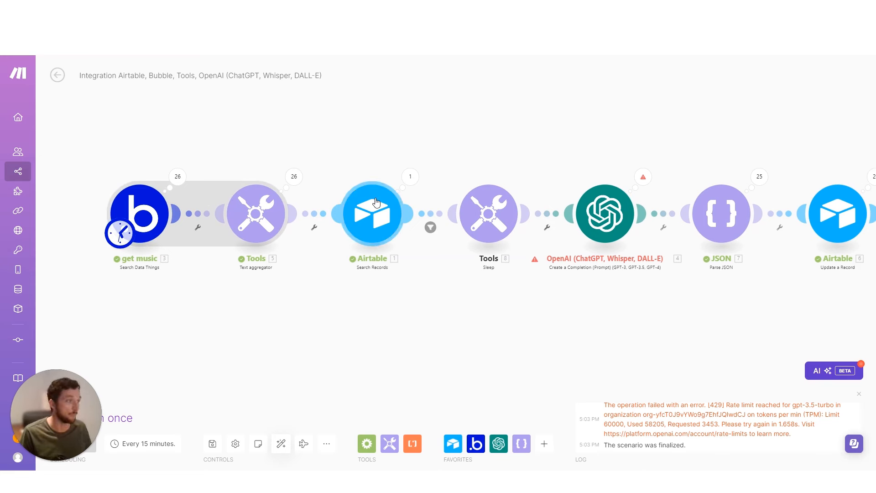
mouse_move(345, 252)
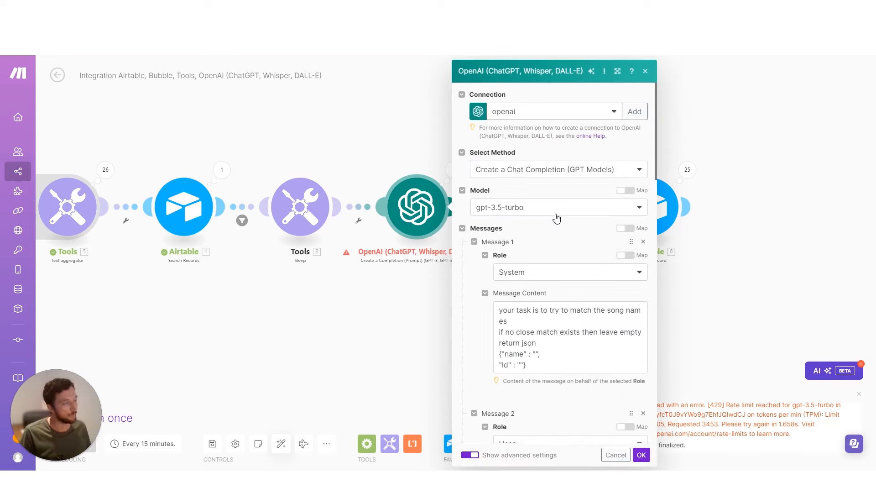
Review the OpenAI chat completion's song-matching system prompt, find-Name user message, Max Tokens and Temperature
scroll(down, 3)
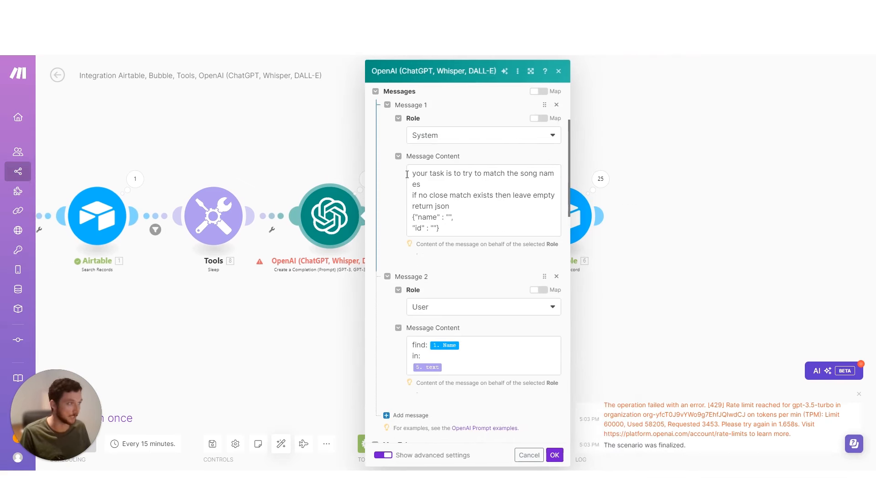
click(466, 179)
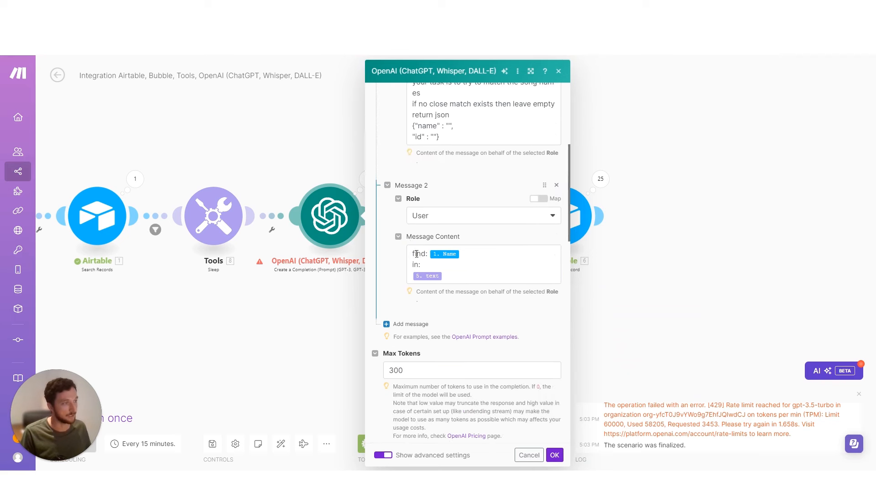
click(481, 263)
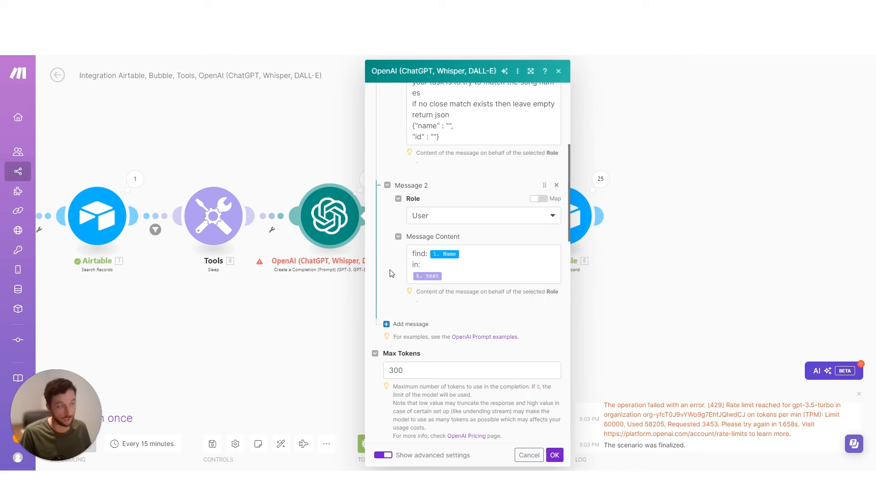
scroll(down, 3)
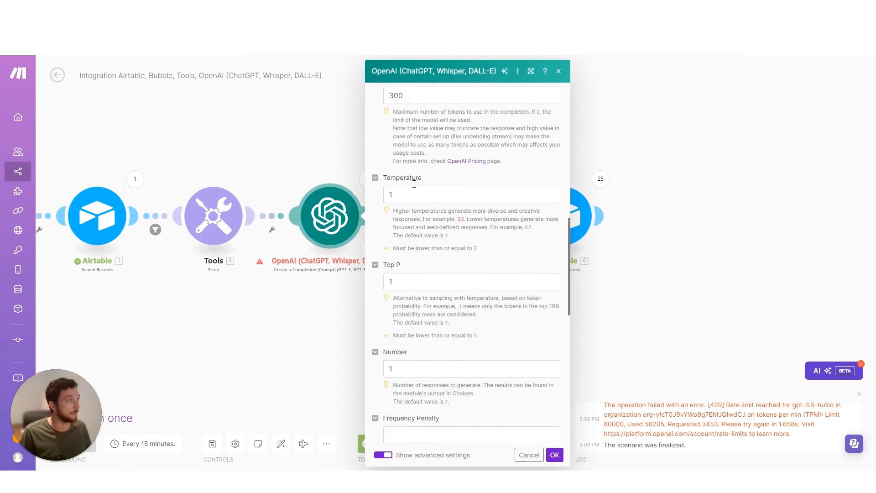
scroll(down, 3)
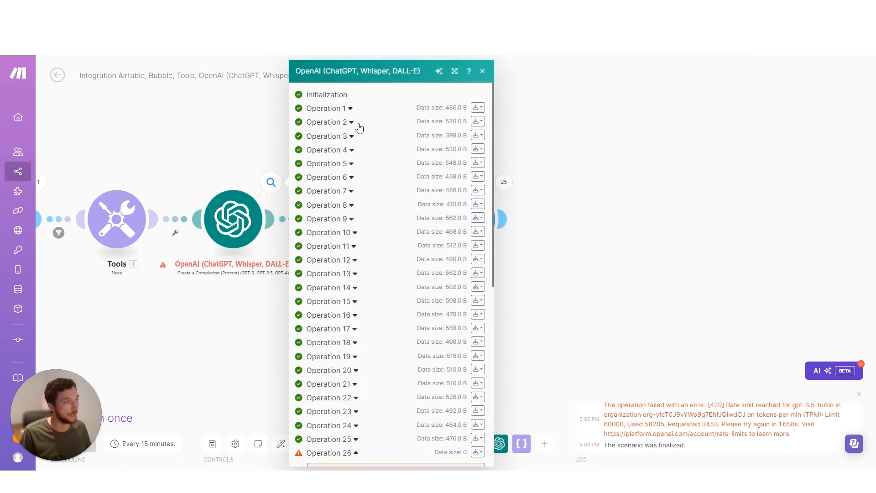
Expand OpenAI Operation 1's input showing the searched song Gold Skies-Martin Garrix
click(327, 107)
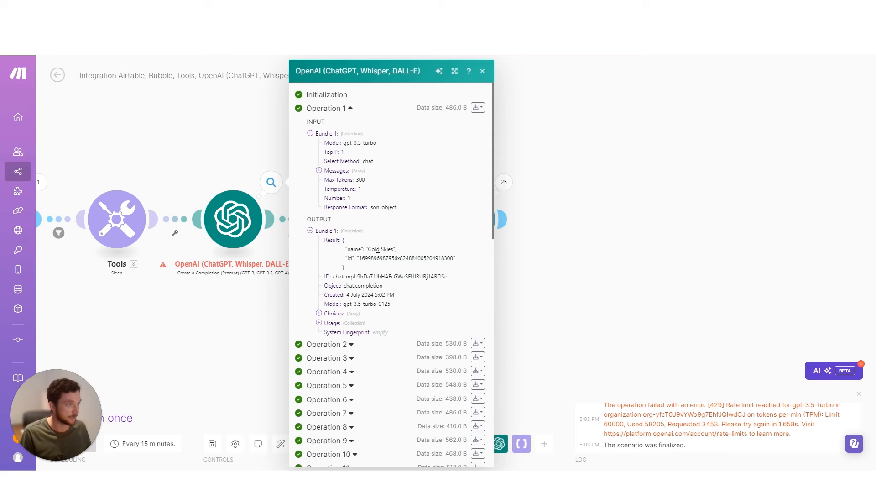
click(318, 169)
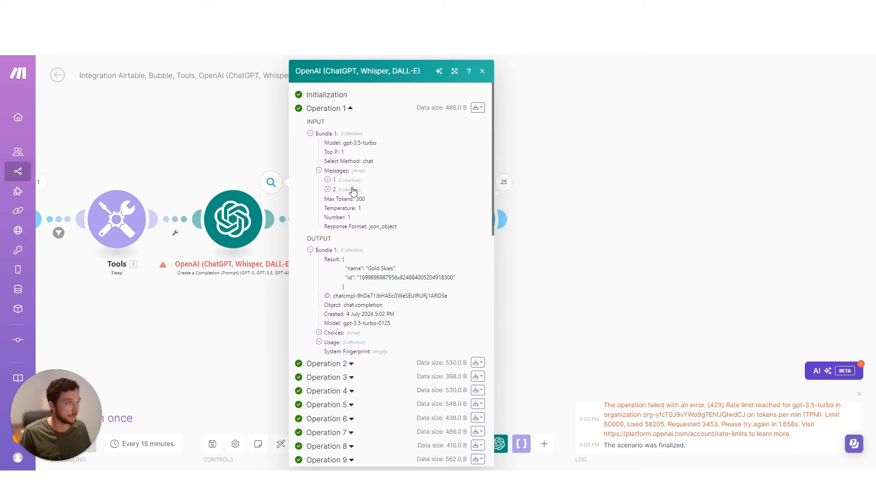
click(327, 188)
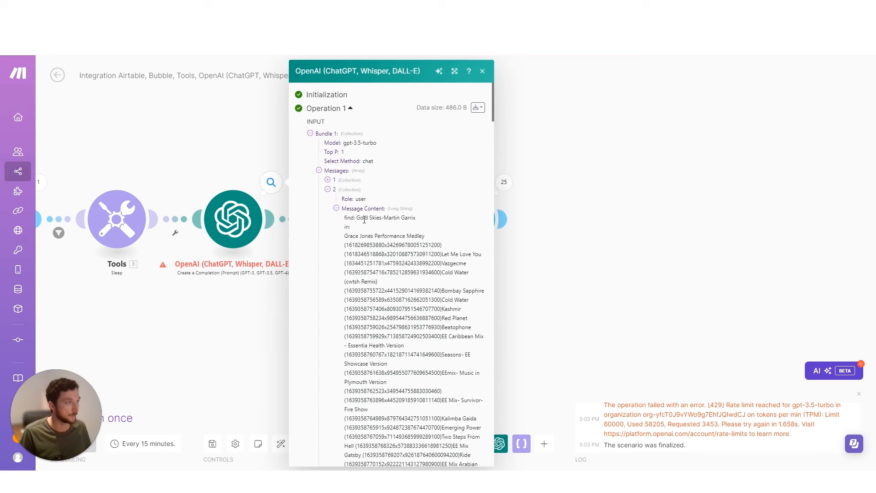
double_click(366, 217)
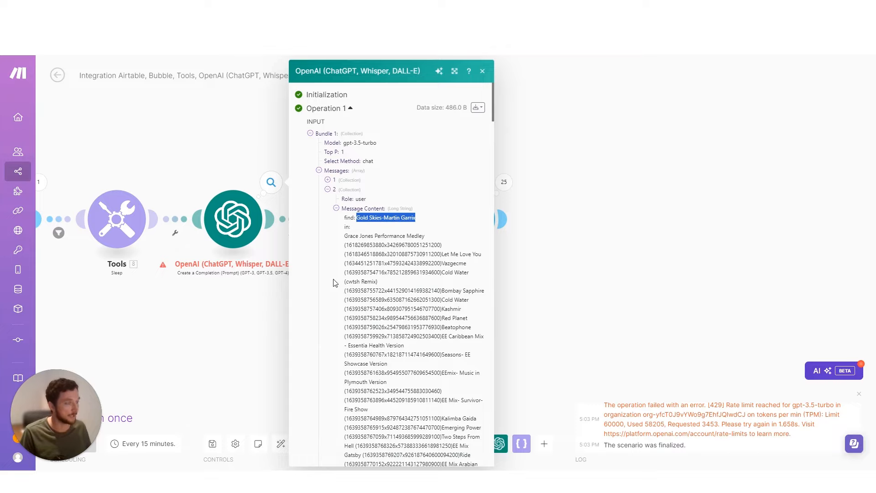
Check Operation 1's returned Gold Skies match id, then expand Operation 2's details
scroll(down, 3)
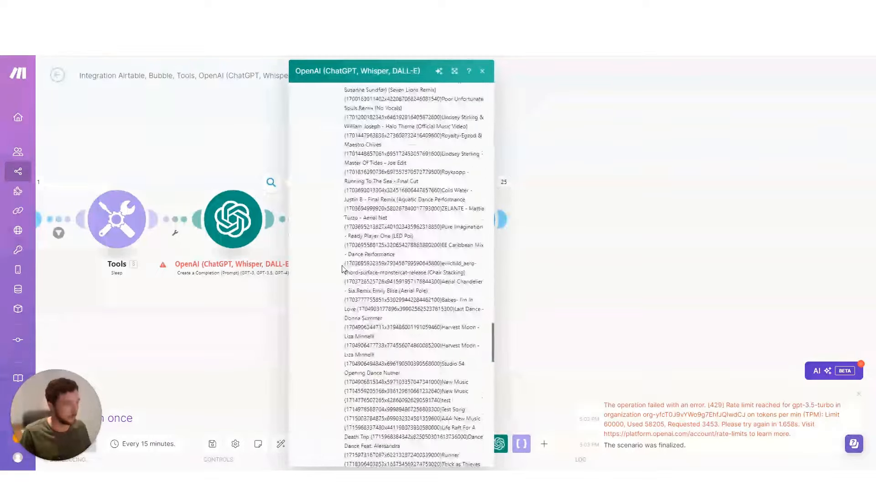
scroll(down, 3)
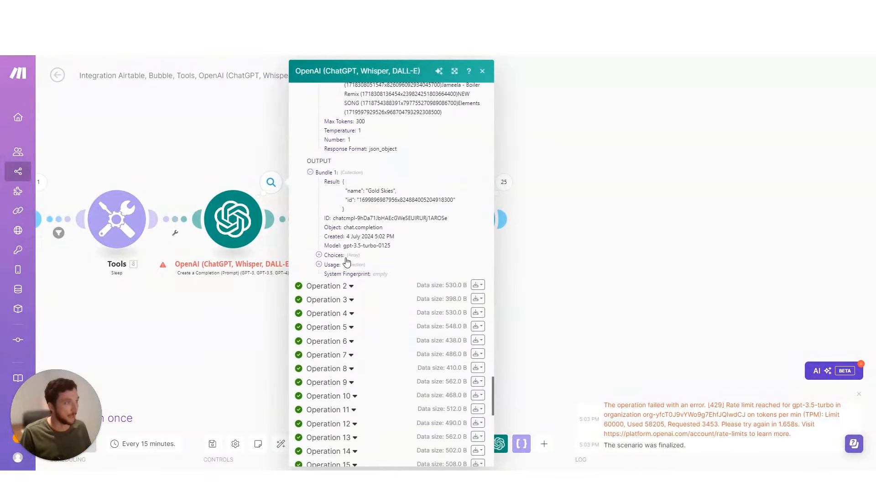
double_click(401, 198)
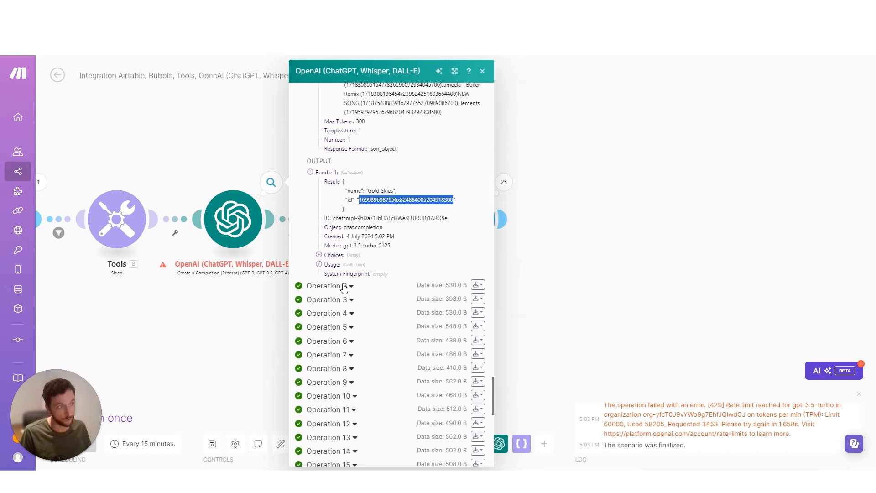
click(325, 286)
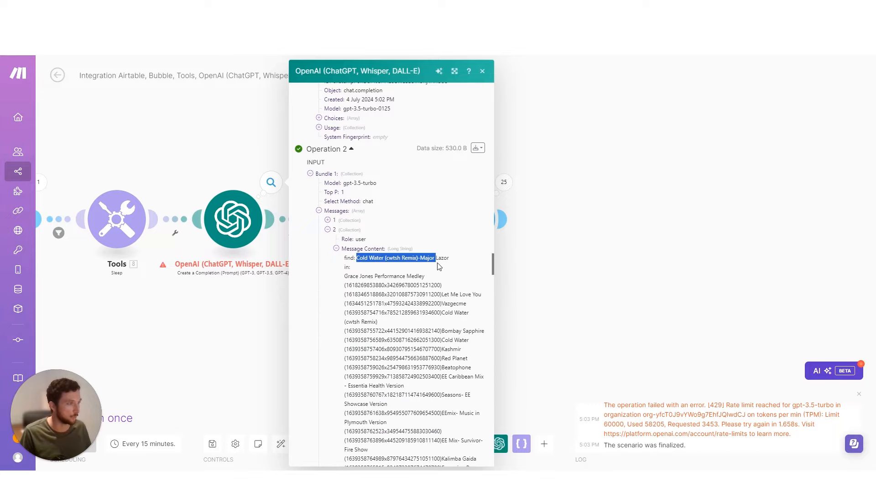
scroll(down, 3)
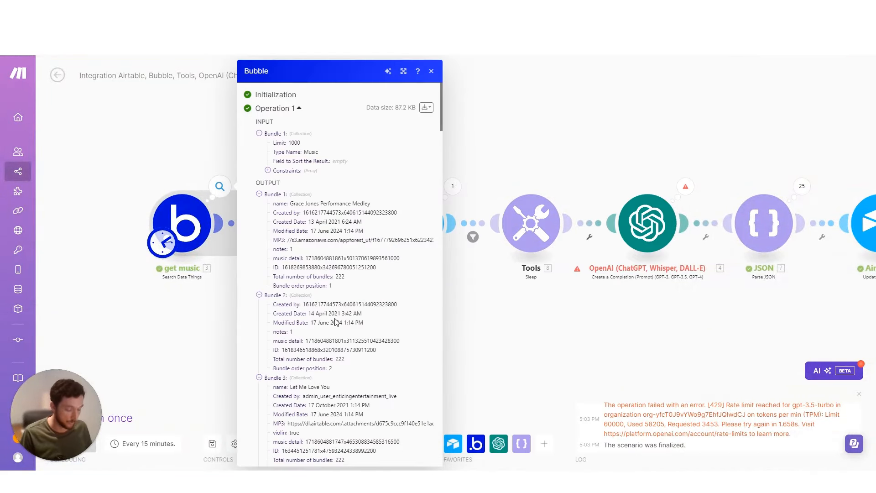
Inspect Bundle 5's name, Cold Water (cwtsh Remix), in the Bubble results and close the panel
scroll(down, 3)
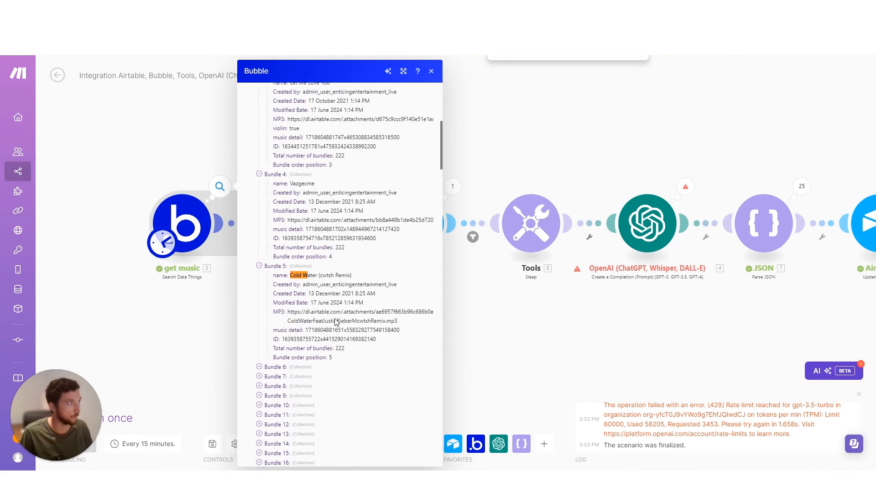
double_click(305, 276)
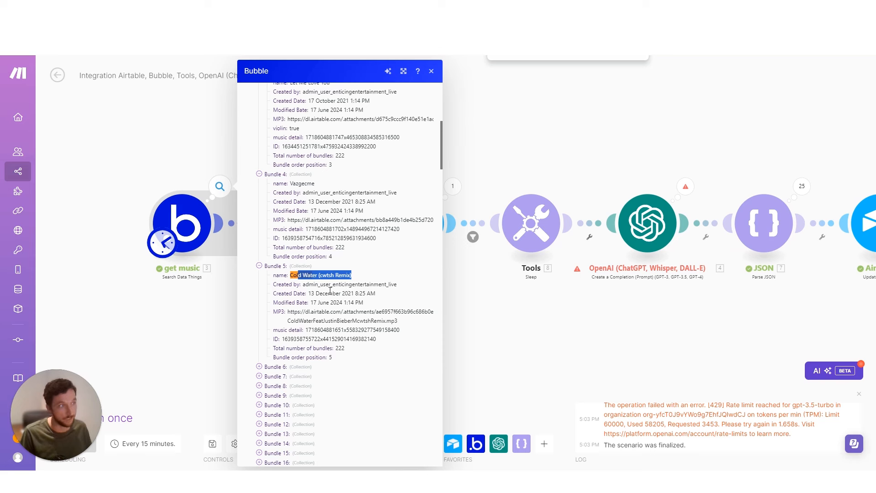
mouse_move(330, 280)
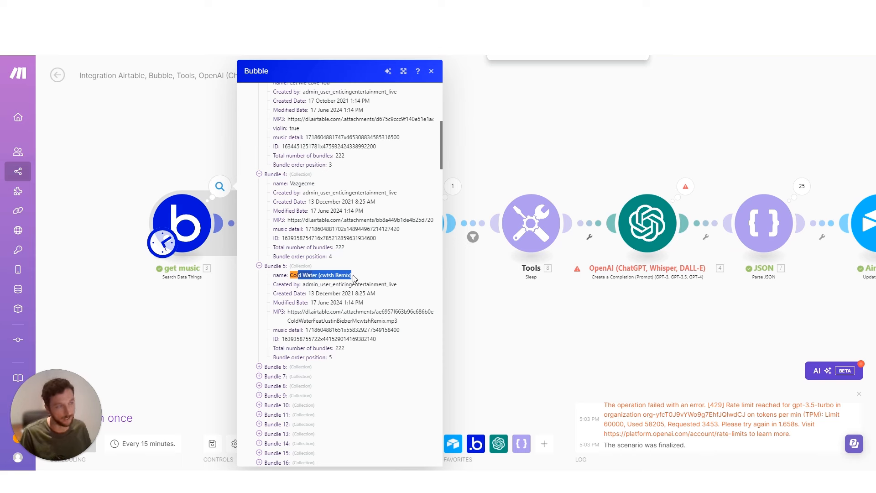
click(431, 71)
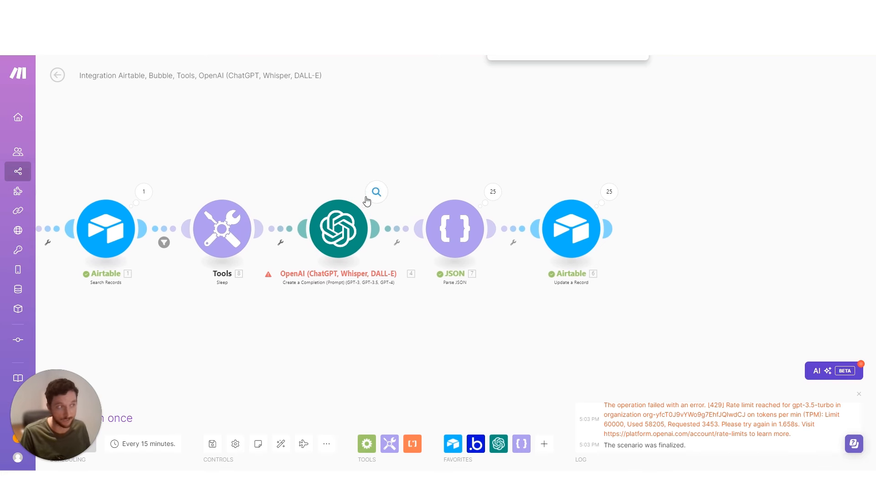
mouse_move(368, 203)
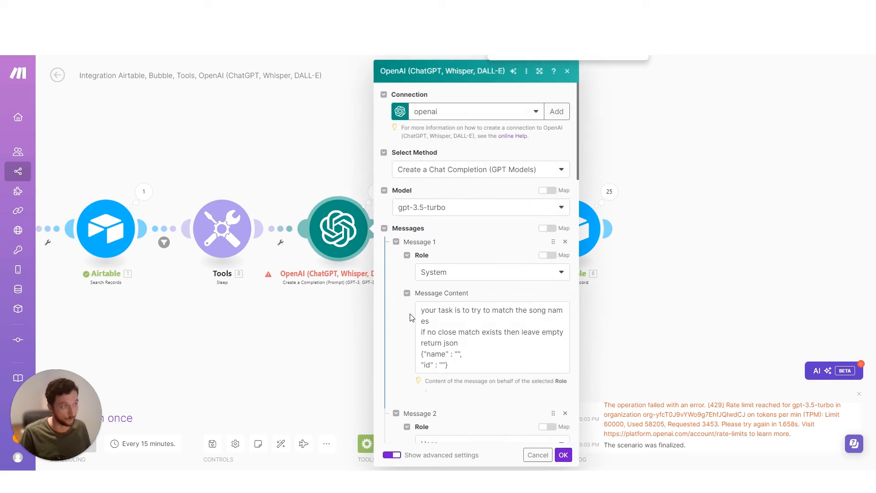
Insert 3. MP3 between 3. name and 3. ID in the aggregator's Text field and confirm
scroll(down, 3)
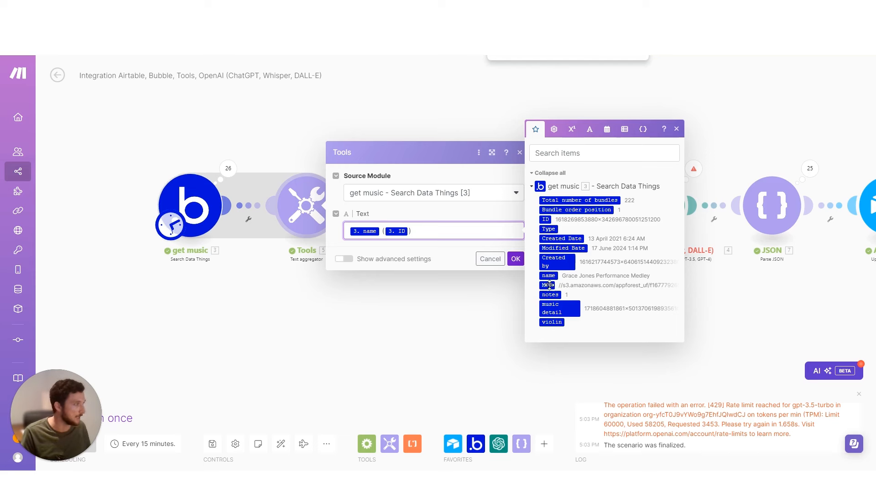
click(546, 285)
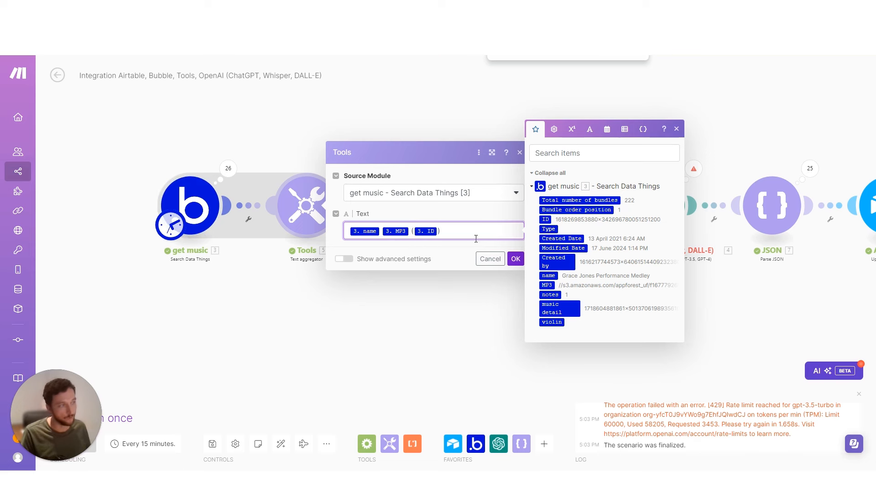
click(515, 258)
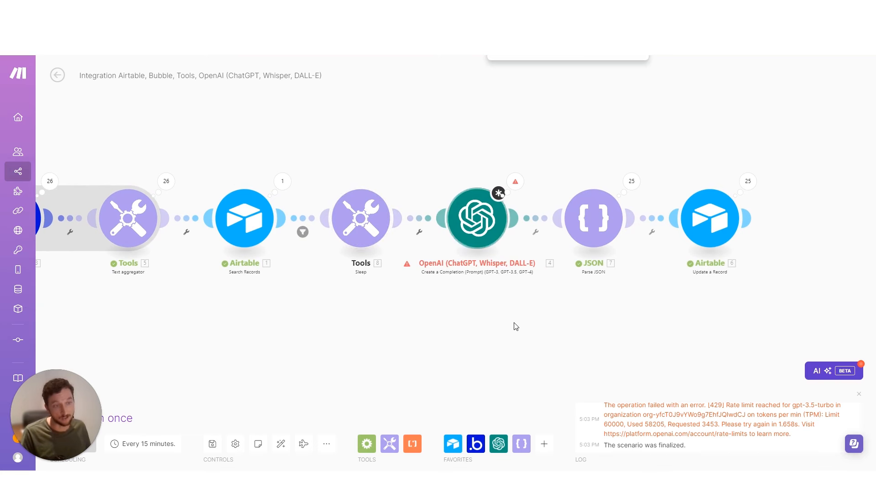
mouse_move(474, 289)
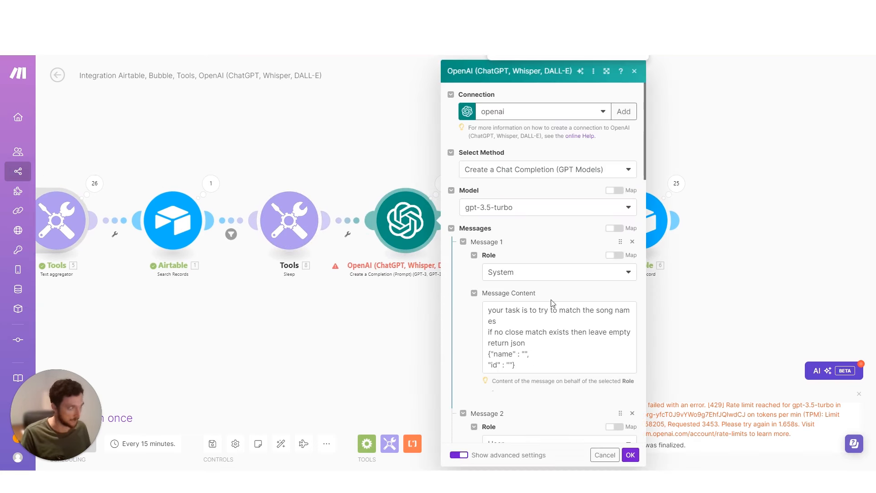
Review the OpenAI prompt message, then view the Airtable update's bubble_id field mapped from parsed JSON
scroll(down, 3)
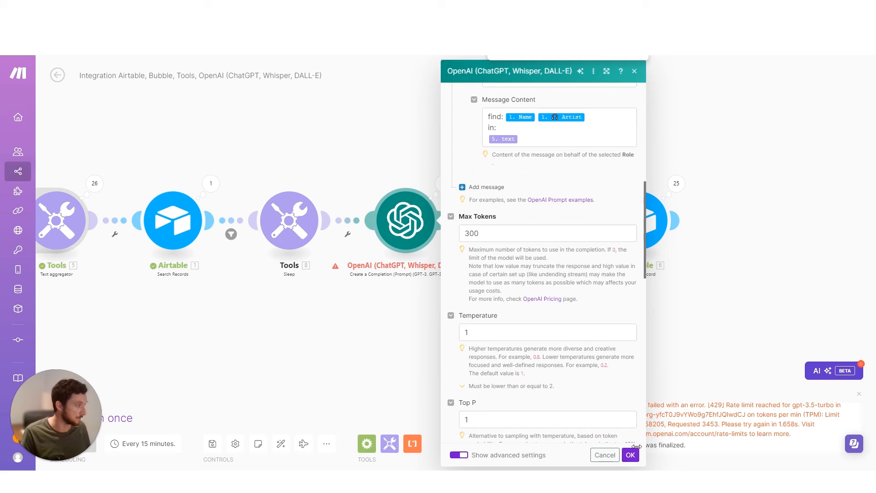
click(629, 454)
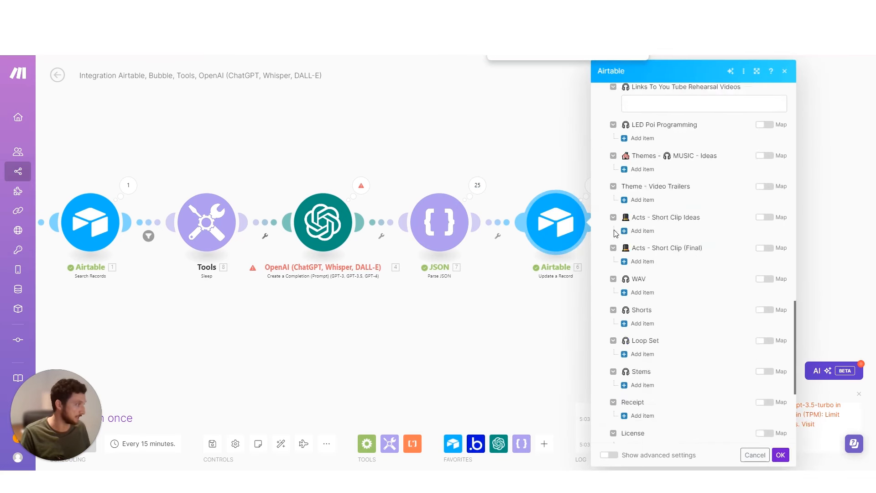
scroll(down, 3)
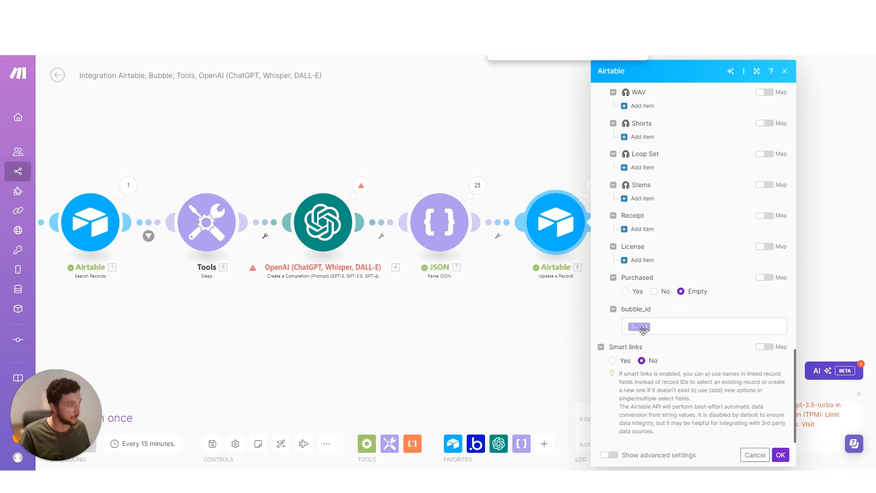